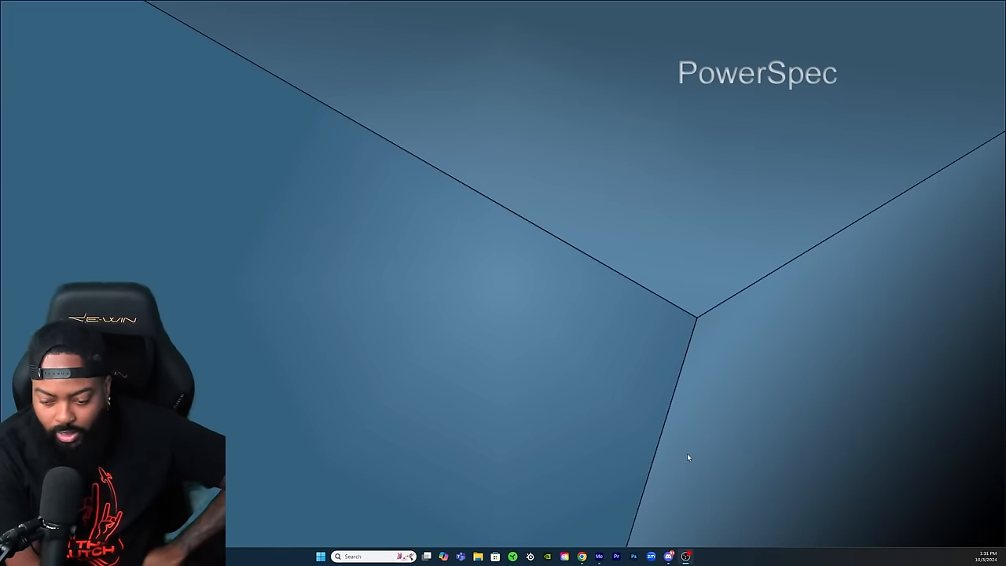
{"action": "mouse_move", "coordinate": [581, 556]}
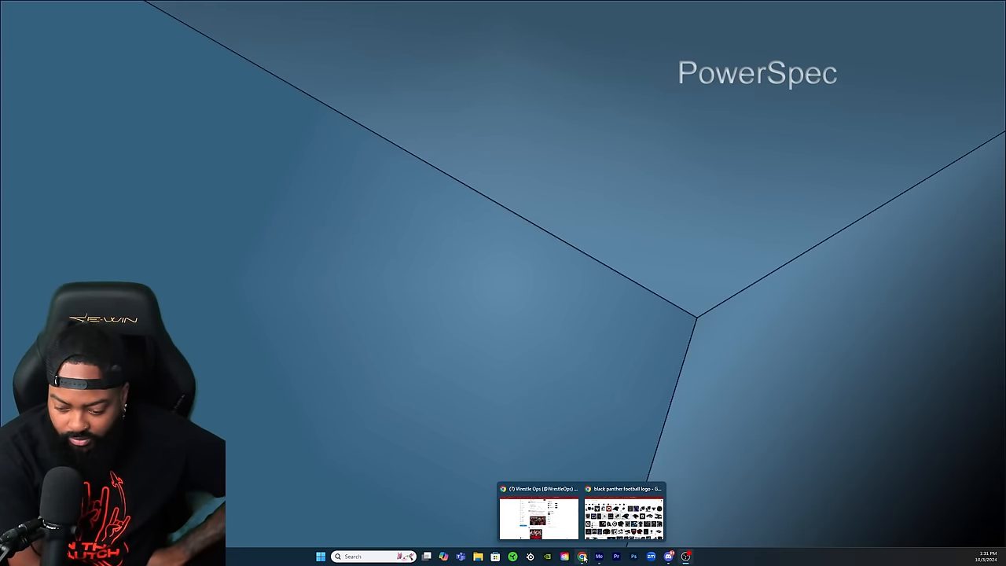
- Bring the X browser window with the Wrestle Ops feed back to the front
{"action": "left_click", "coordinate": [539, 518]}
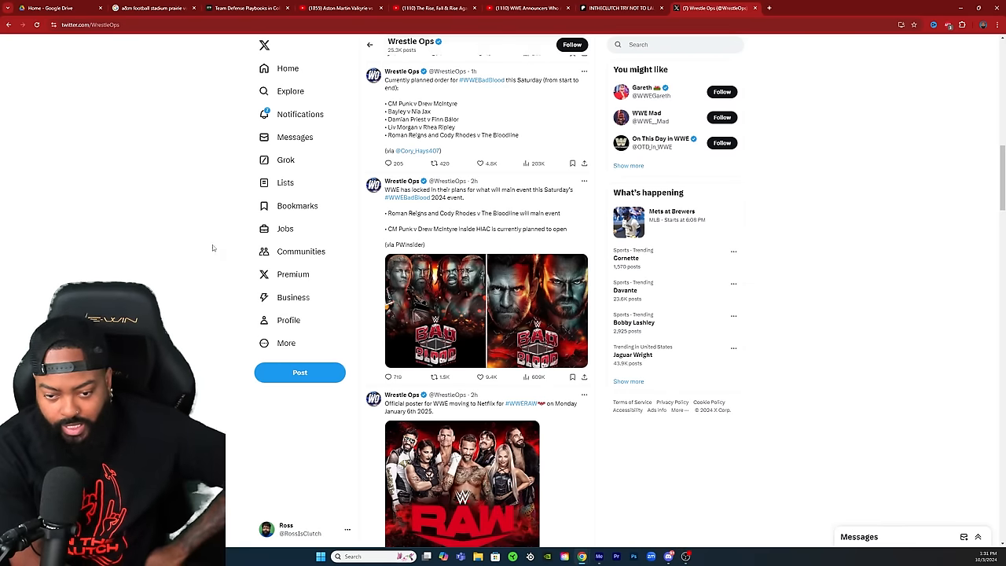
{"action": "mouse_move", "coordinate": [163, 286]}
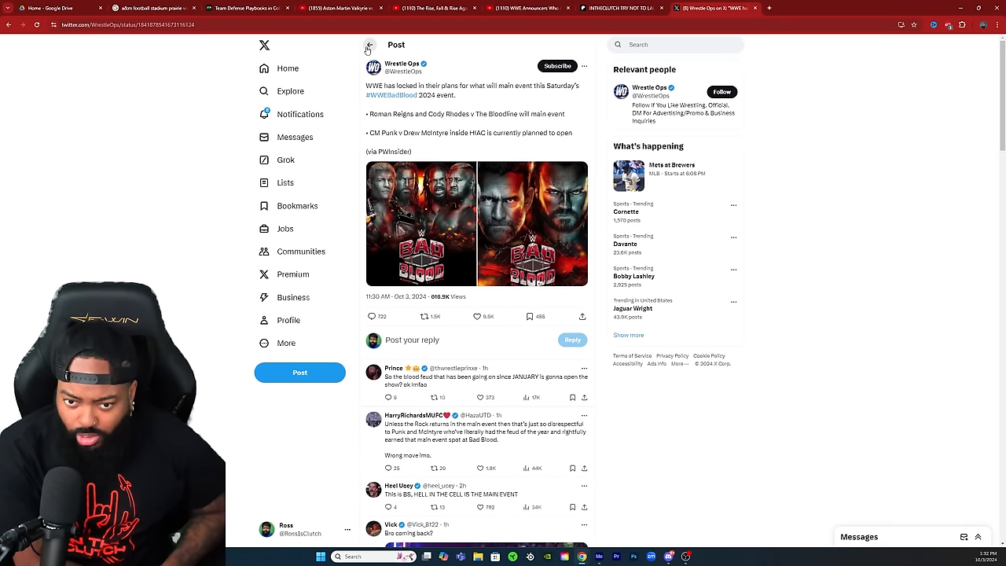
- Show the Wrestle Ops 'Currently planned order for #WWEBadBlood' post with its replies
{"action": "left_click", "coordinate": [370, 44]}
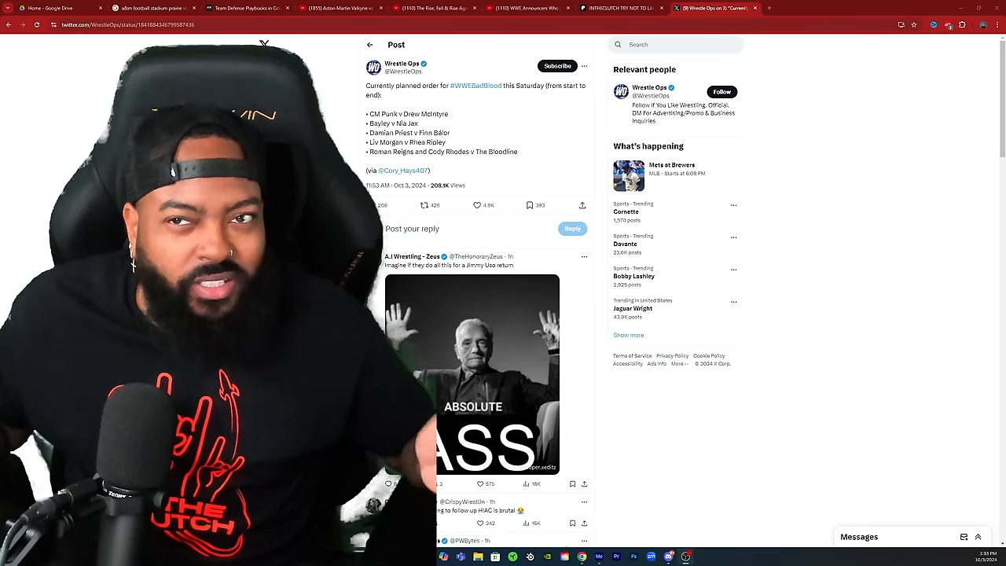
- Show the 'IS THE ROCK RETURNING AT BAD BLOOD' Cody Rhodes post with its video clip
{"action": "left_click", "coordinate": [471, 374]}
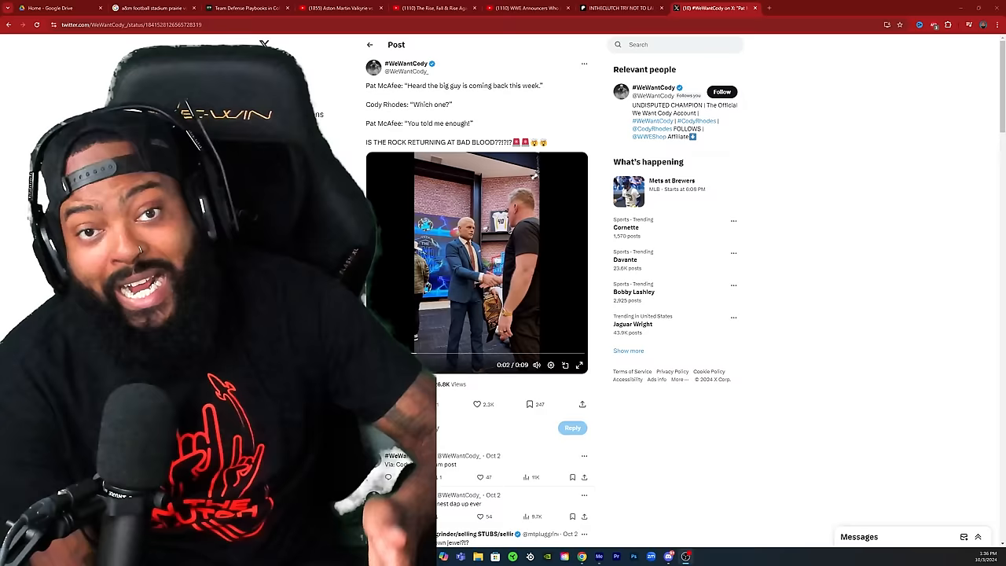
{"action": "left_click", "coordinate": [374, 365]}
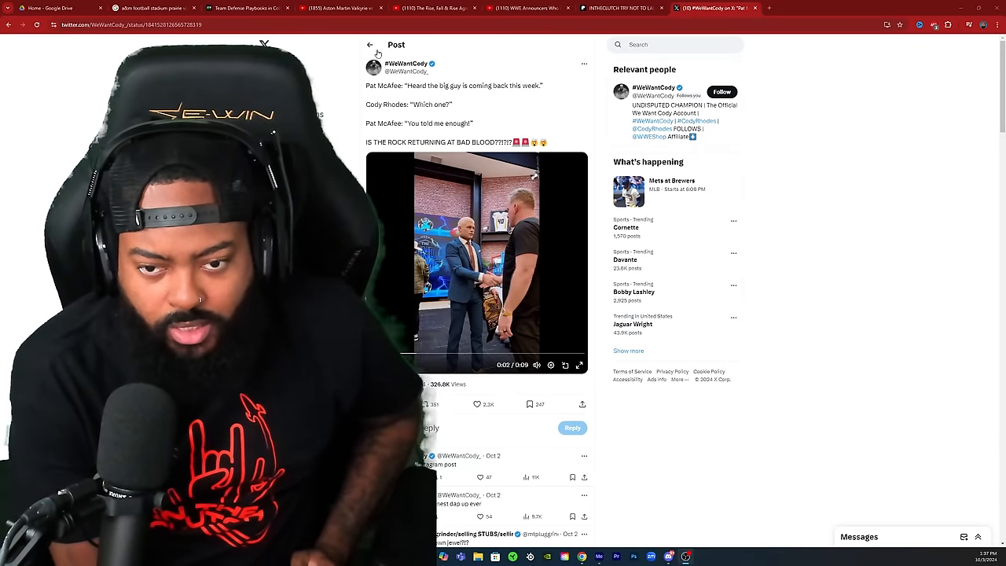
- Return to the Wrestle Ops planned Bad Blood match order post via the back arrow
{"action": "left_click", "coordinate": [371, 44]}
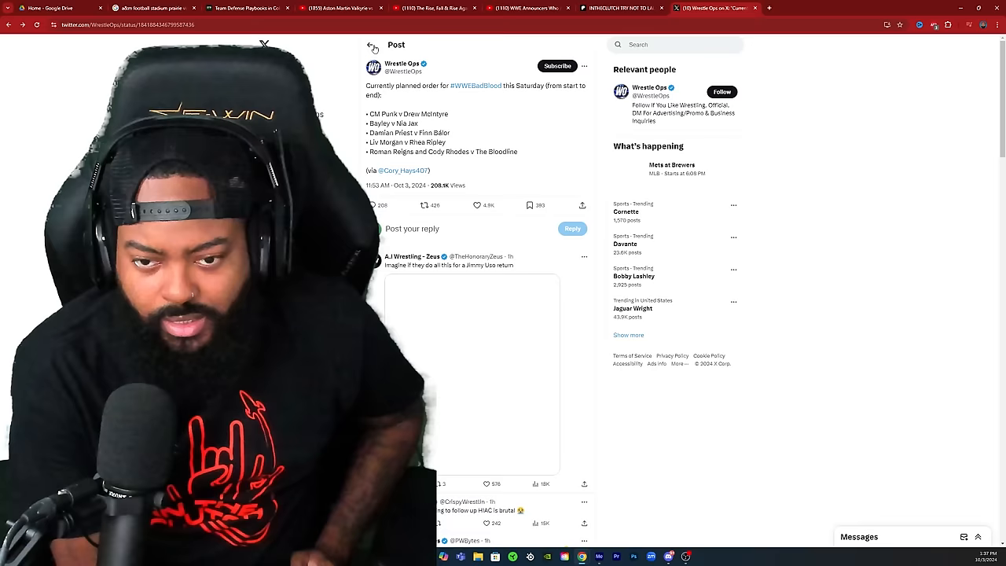
{"action": "left_click", "coordinate": [370, 44]}
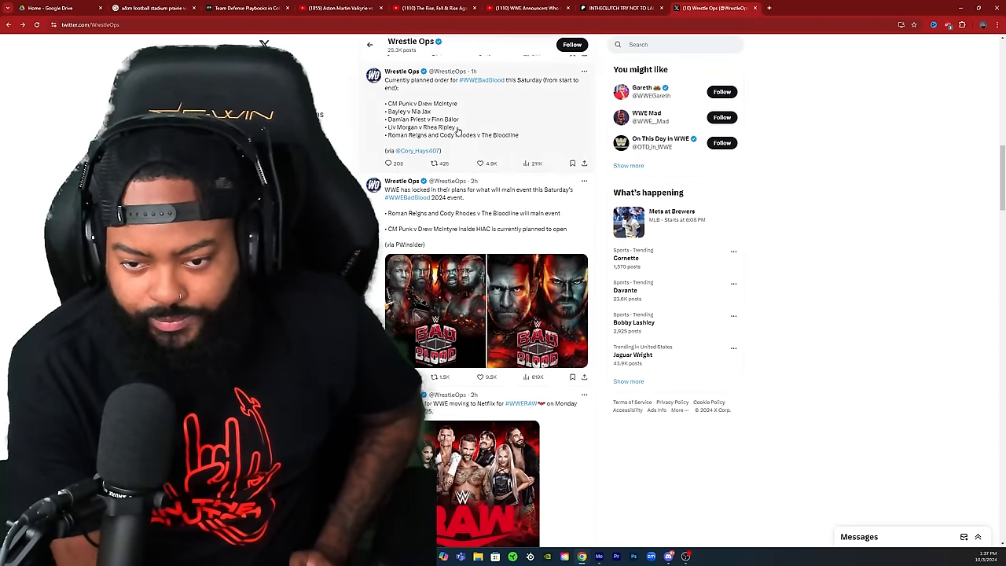
{"action": "left_click", "coordinate": [471, 102]}
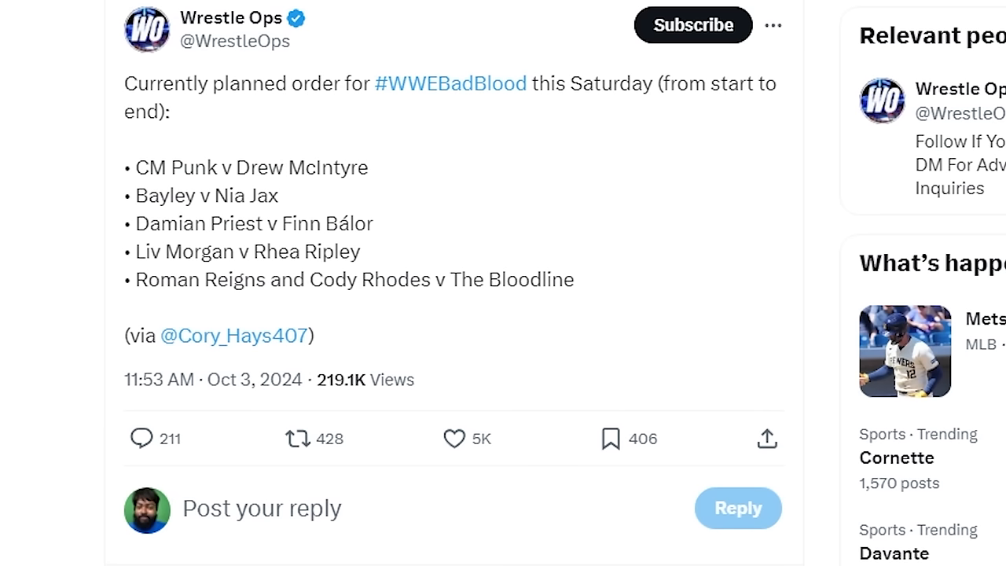
{"action": "left_click", "coordinate": [299, 439]}
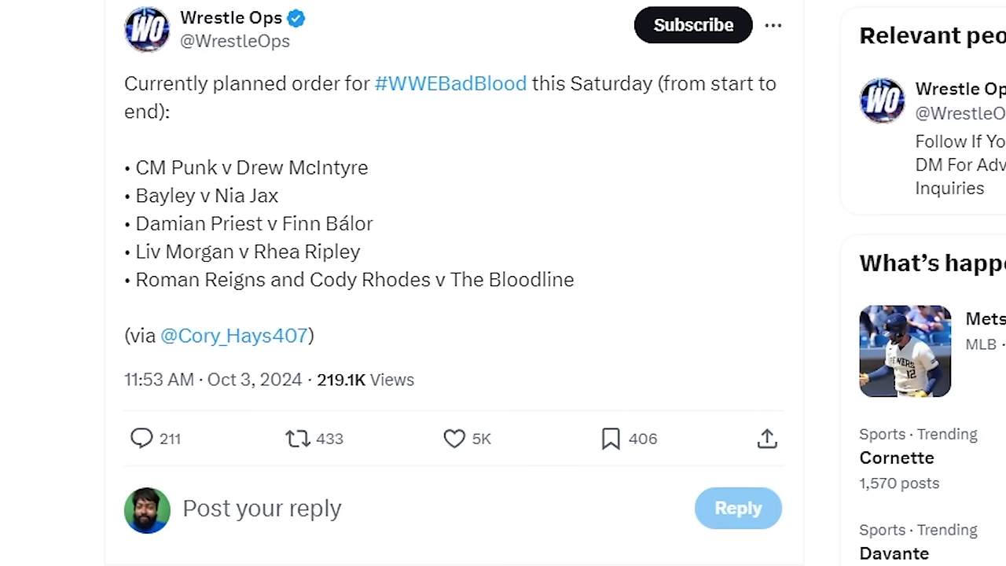